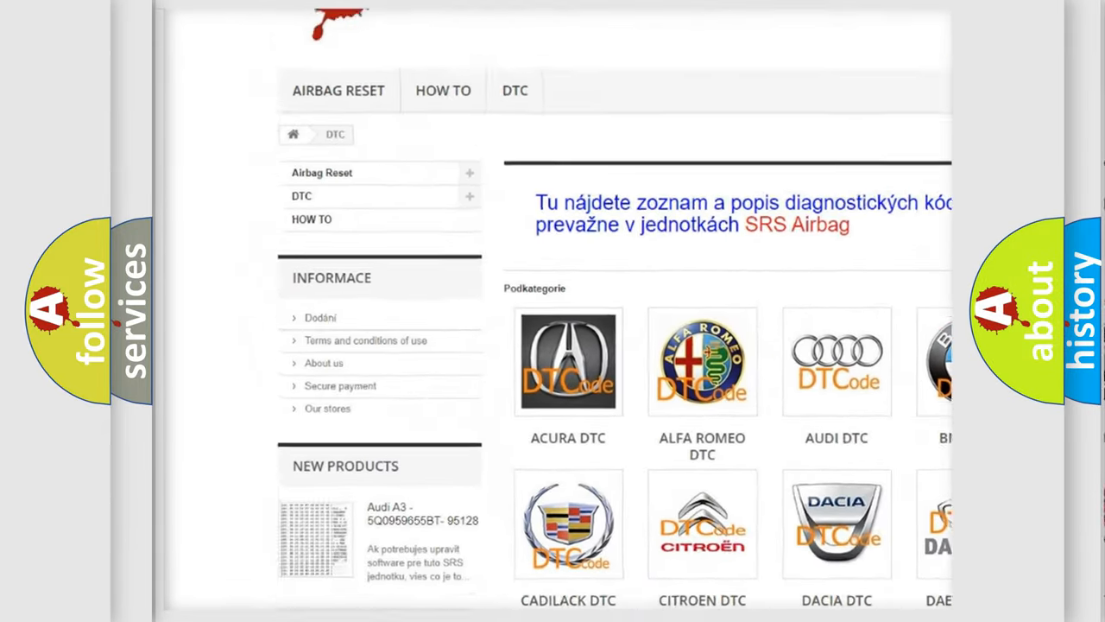
- Scroll the DTC page down to the car-brand category grid, Acura through Infiniti
{"action": "scroll", "scroll_direction": "down", "scroll_amount": 3}
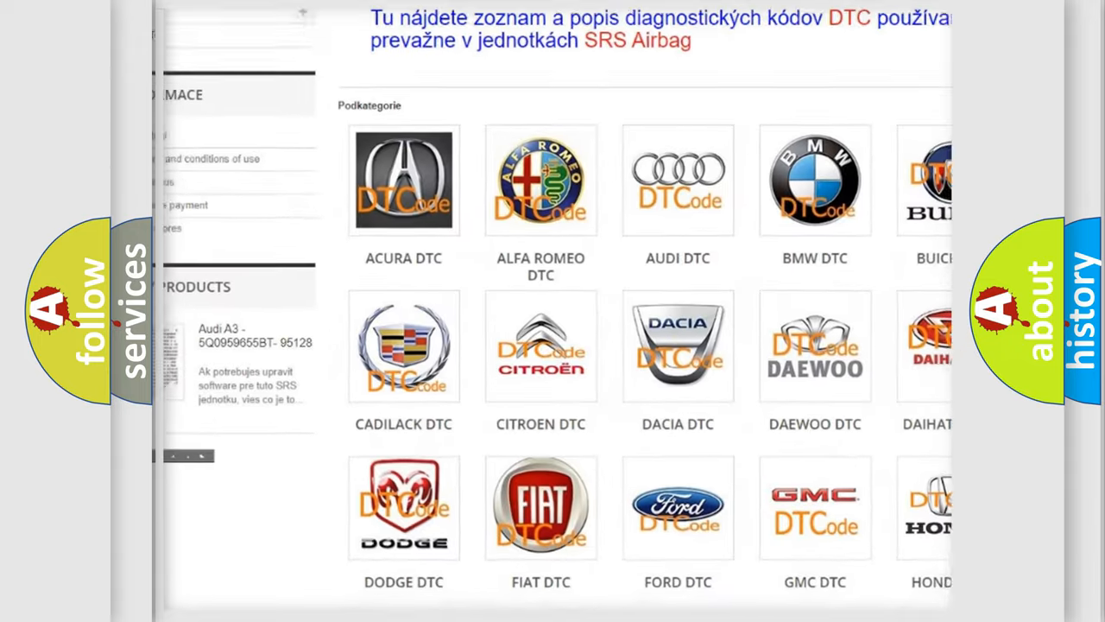
{"action": "scroll", "scroll_direction": "down", "scroll_amount": 3}
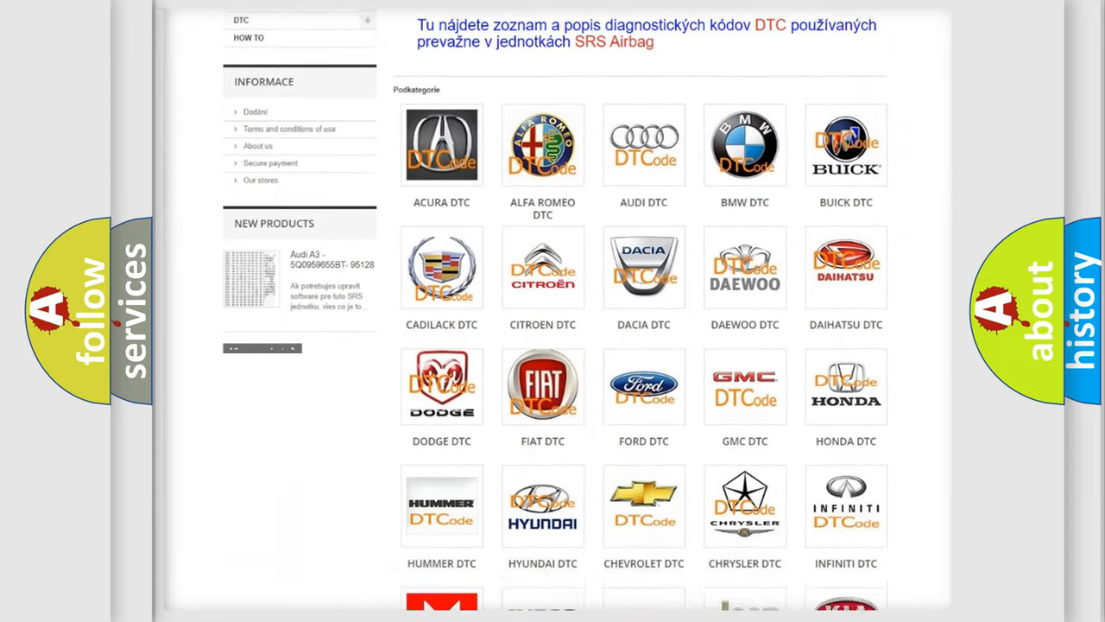
{"action": "scroll", "scroll_direction": "down", "scroll_amount": 3}
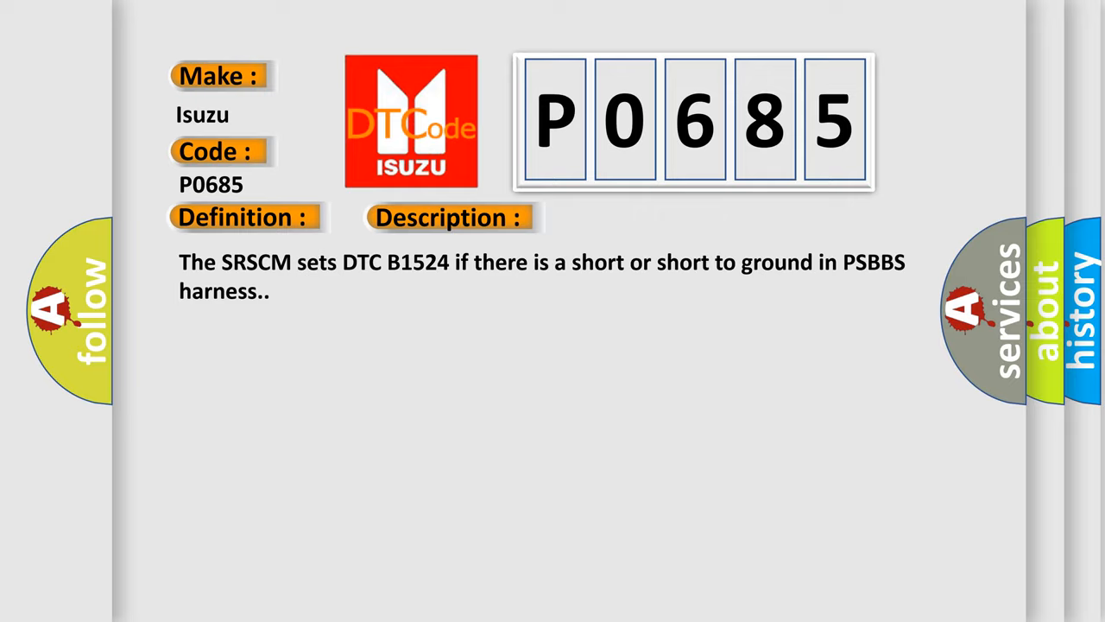
- Advance to the Cause section: PSBBS harness shorts, poor connection, faulty PSBBS or SRSCM
{"action": "left_click", "coordinate": [632, 217]}
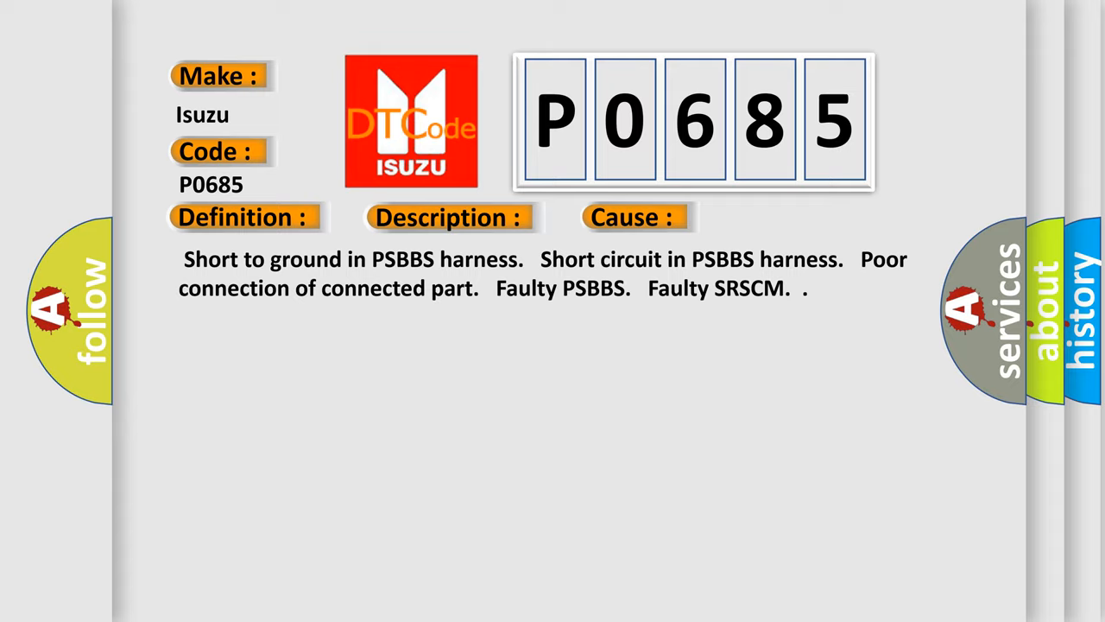